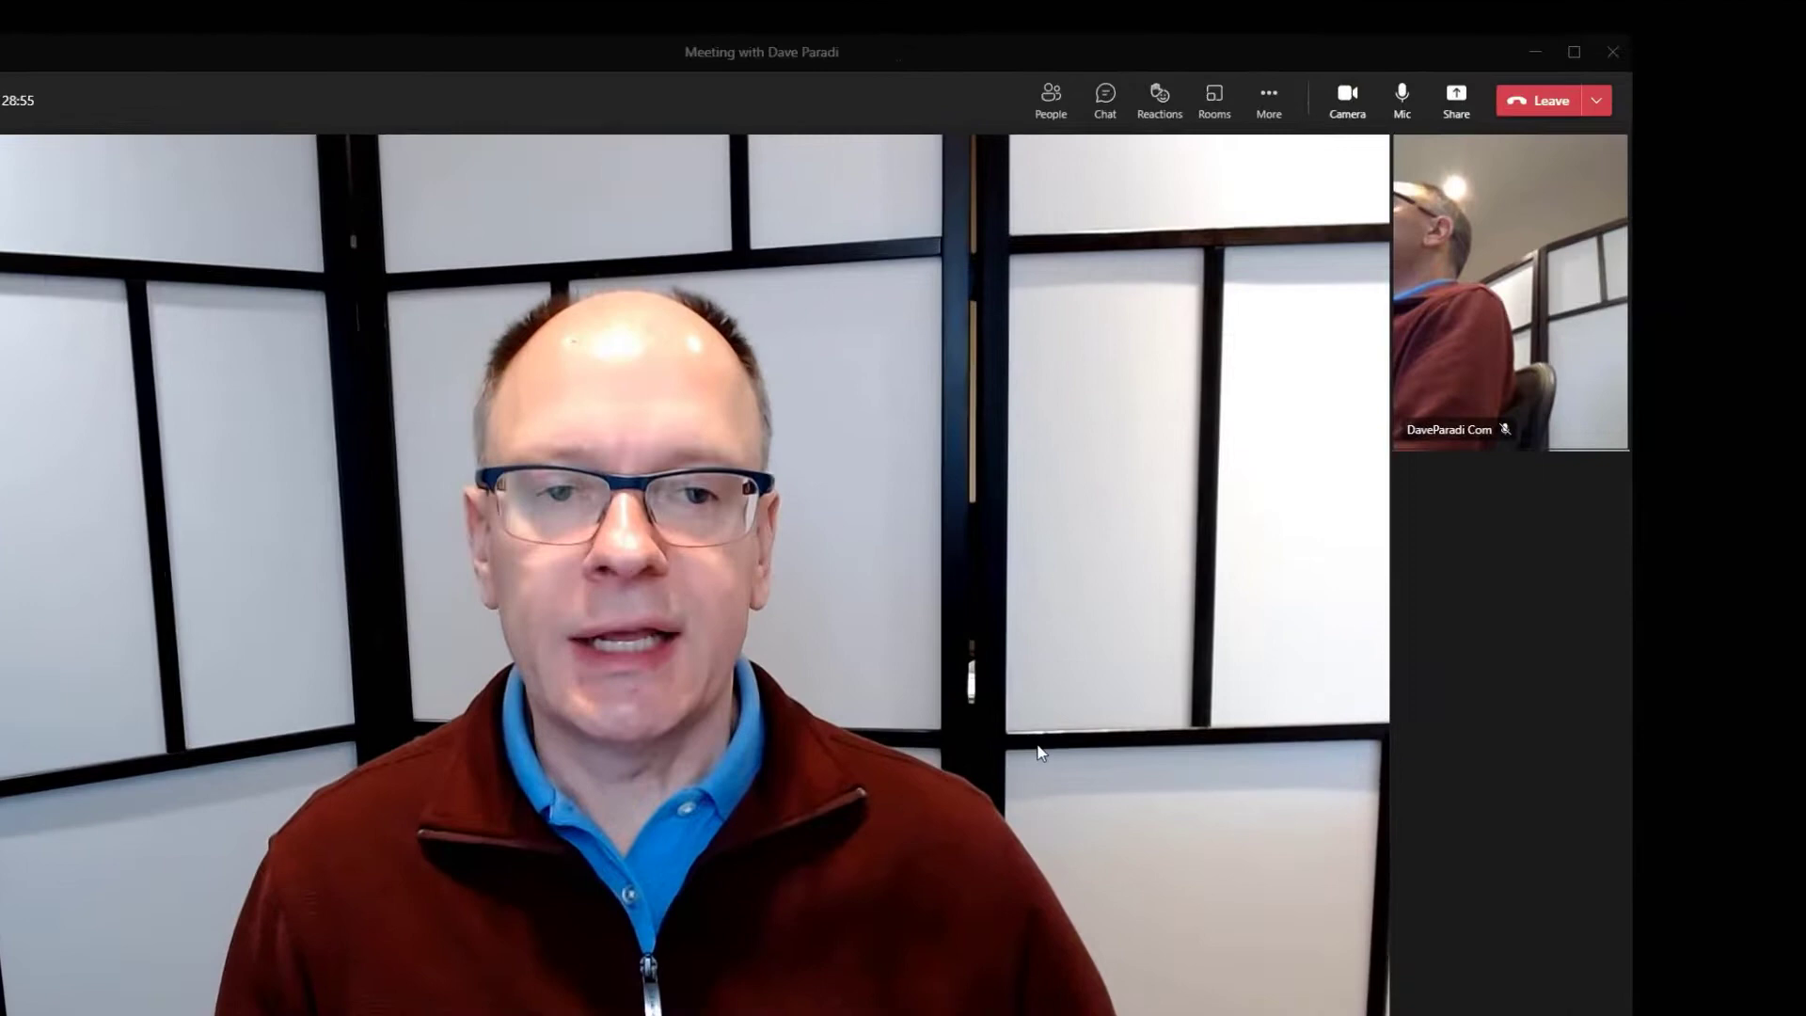
{"action": "mouse_move", "coordinate": [1481, 104]}
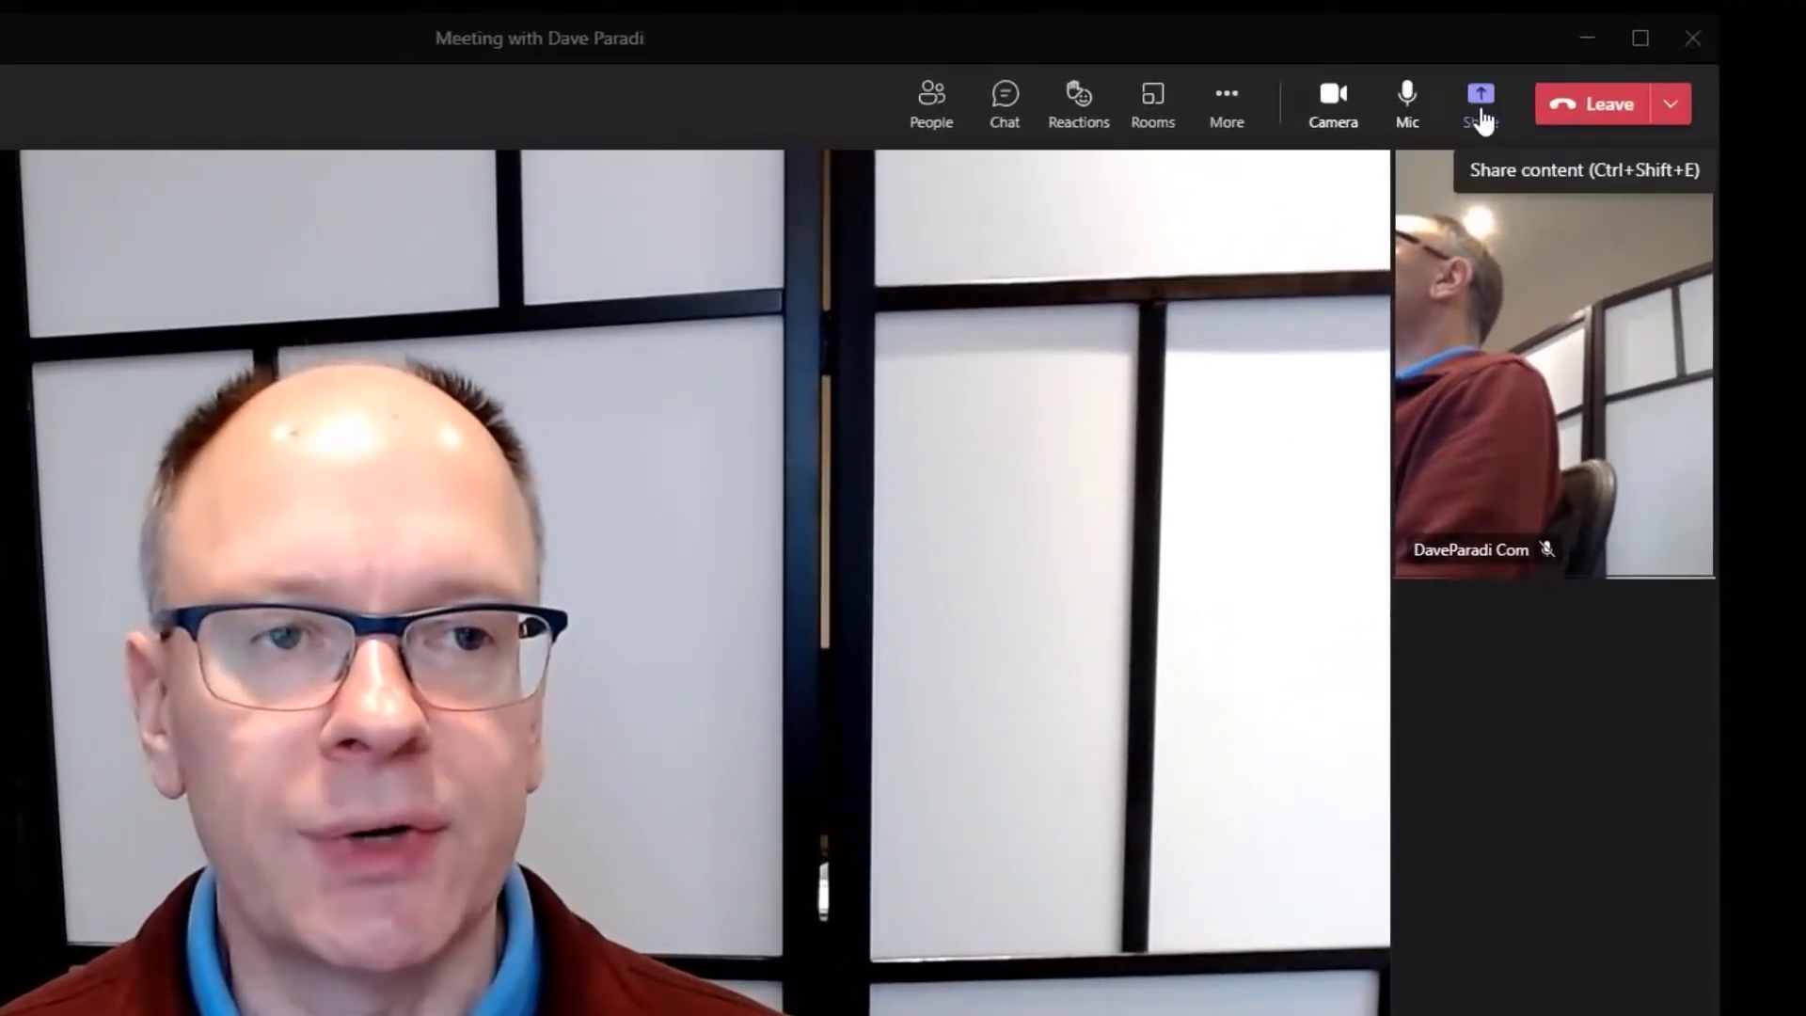
Bring up the meeting's Share tray to choose content for screen sharing
{"action": "left_click", "coordinate": [1479, 103]}
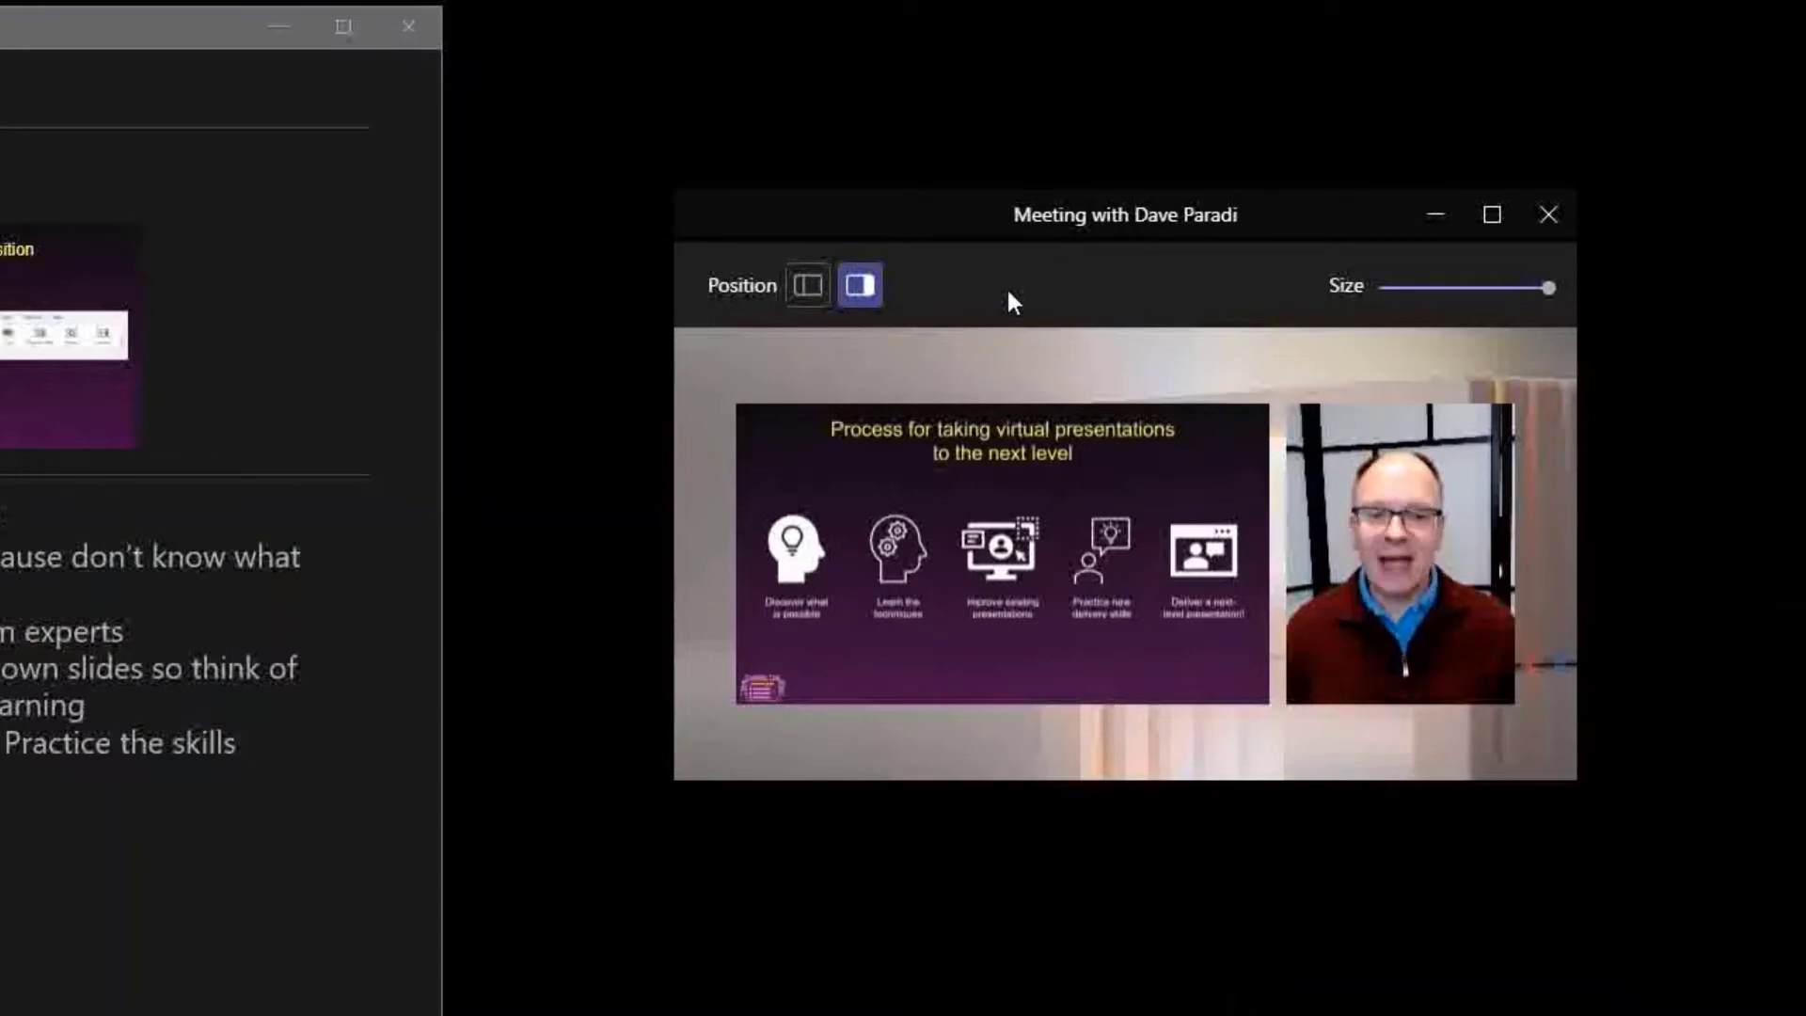
{"action": "mouse_move", "coordinate": [785, 328]}
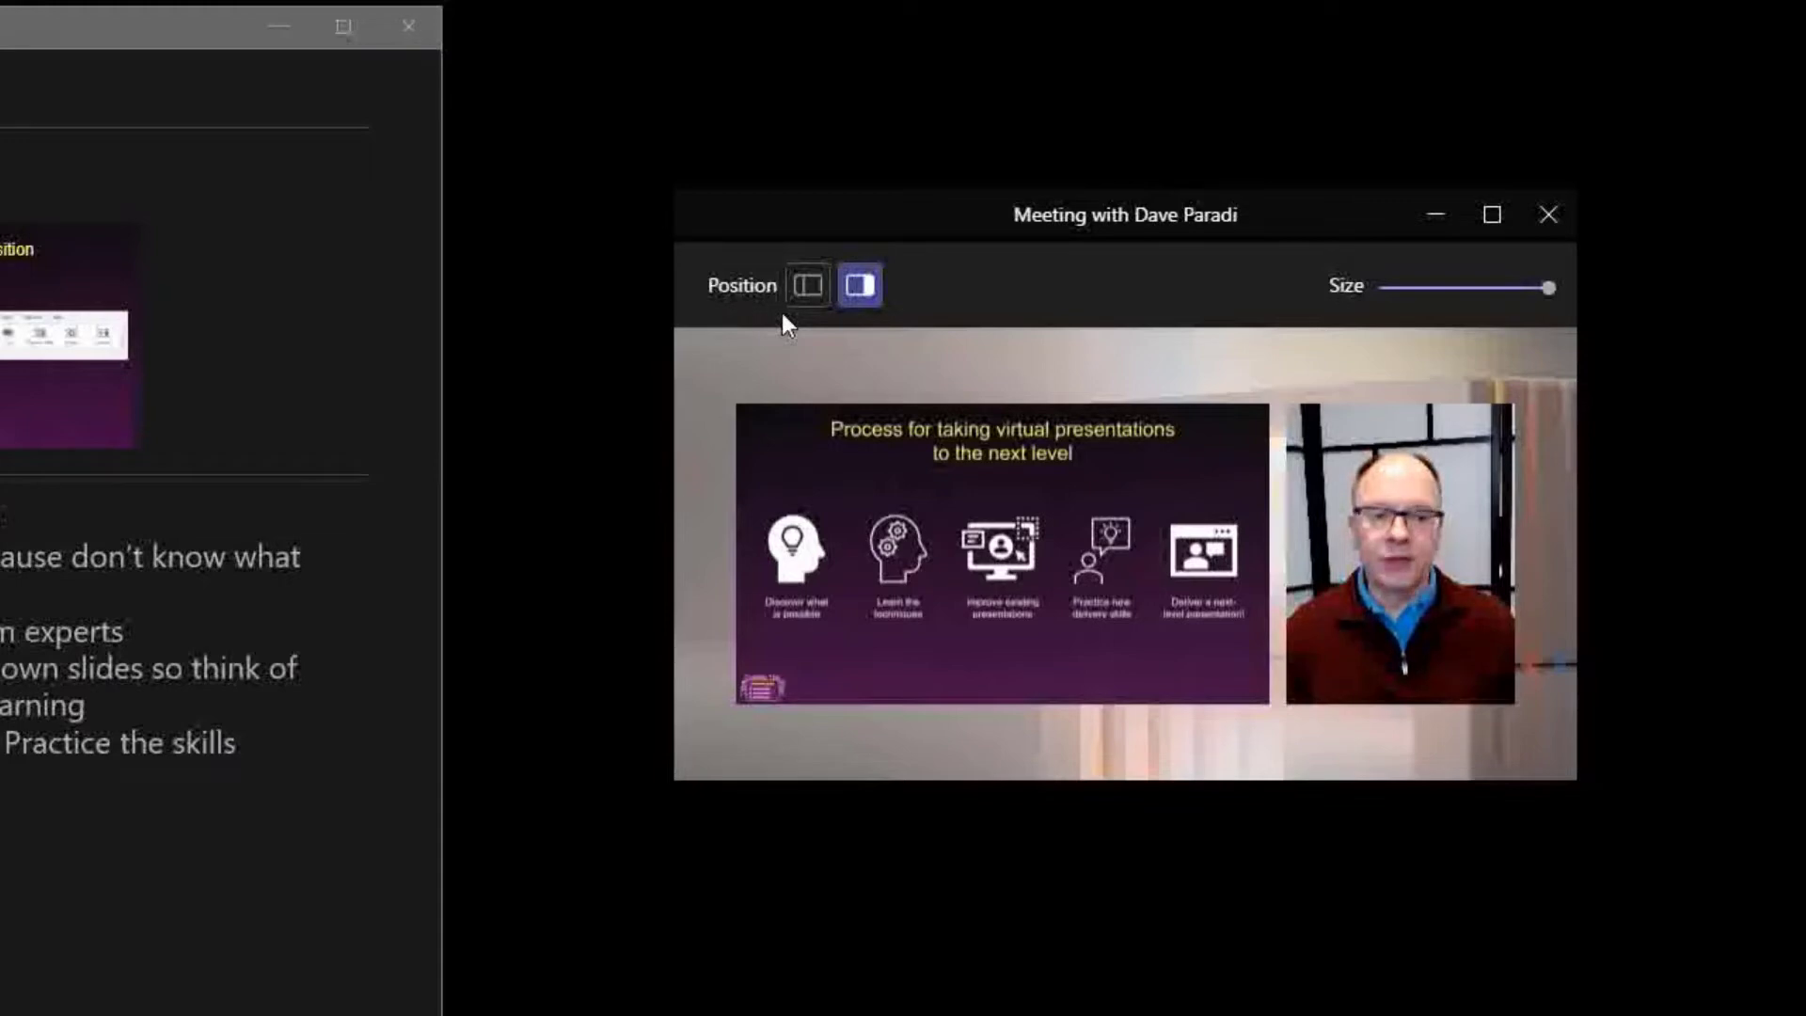
{"action": "mouse_move", "coordinate": [887, 334]}
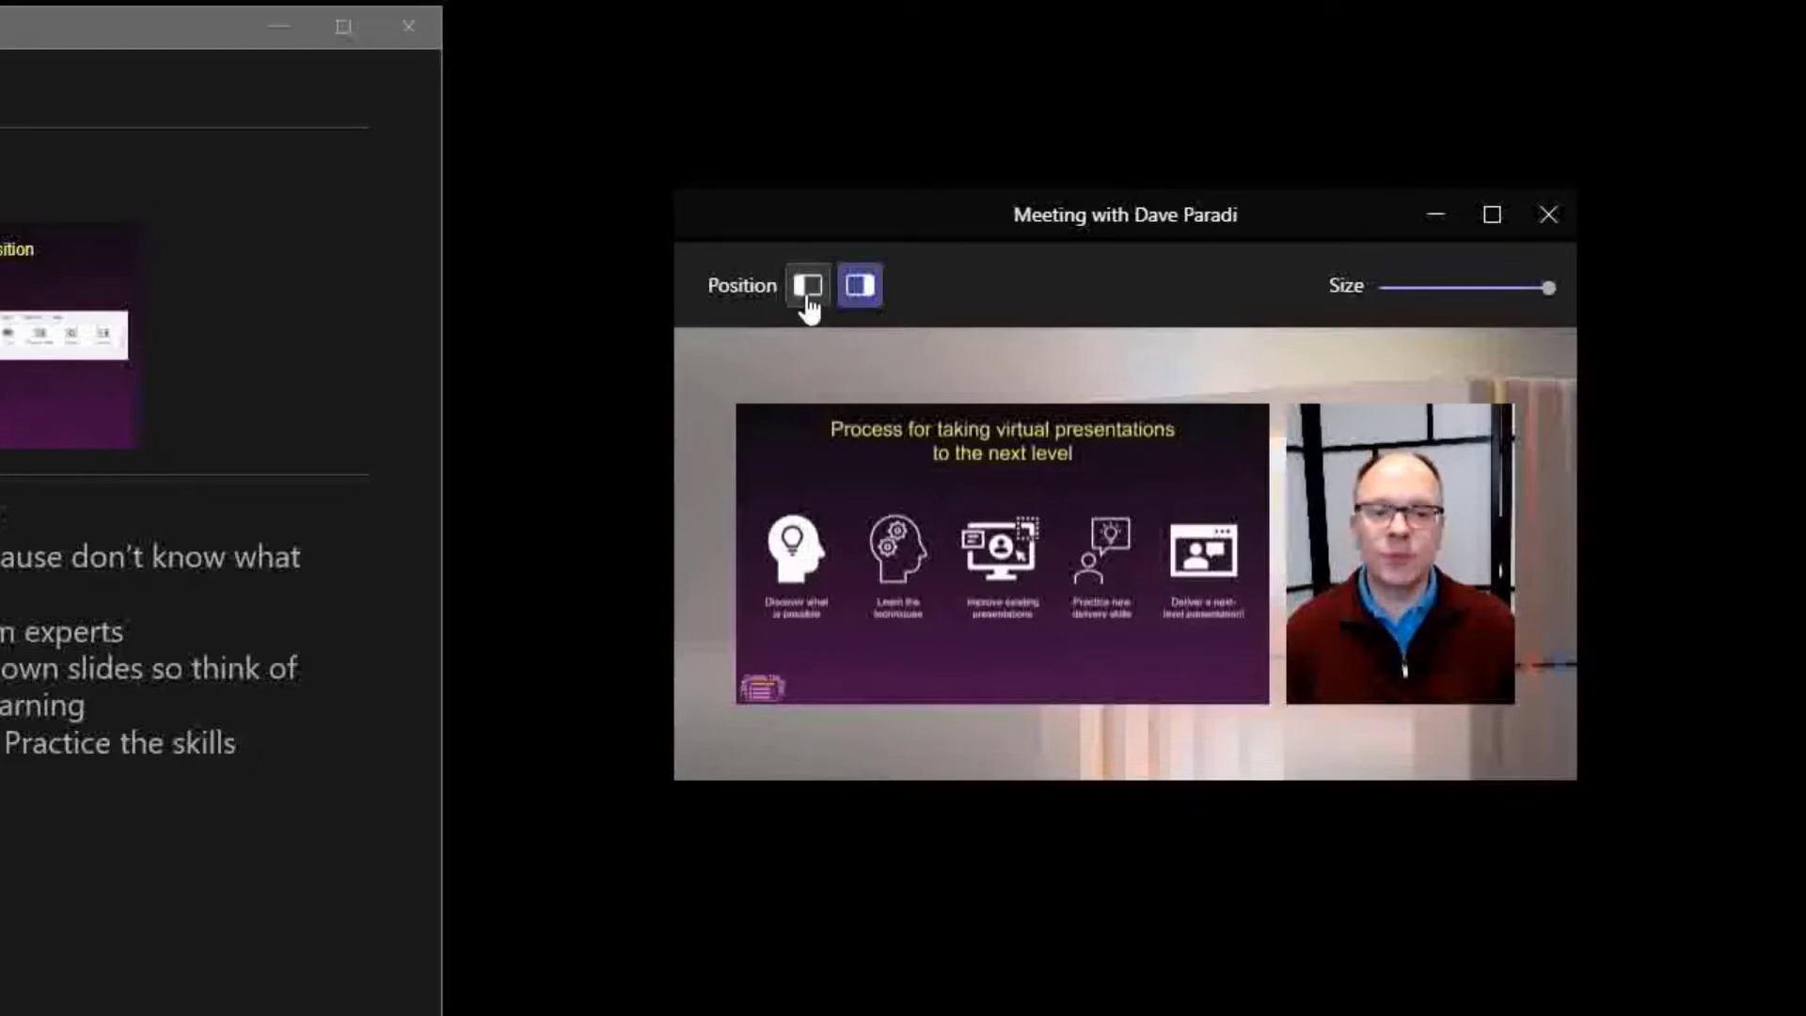
Position the presenter video on the left of the shared slides
{"action": "left_click", "coordinate": [806, 284]}
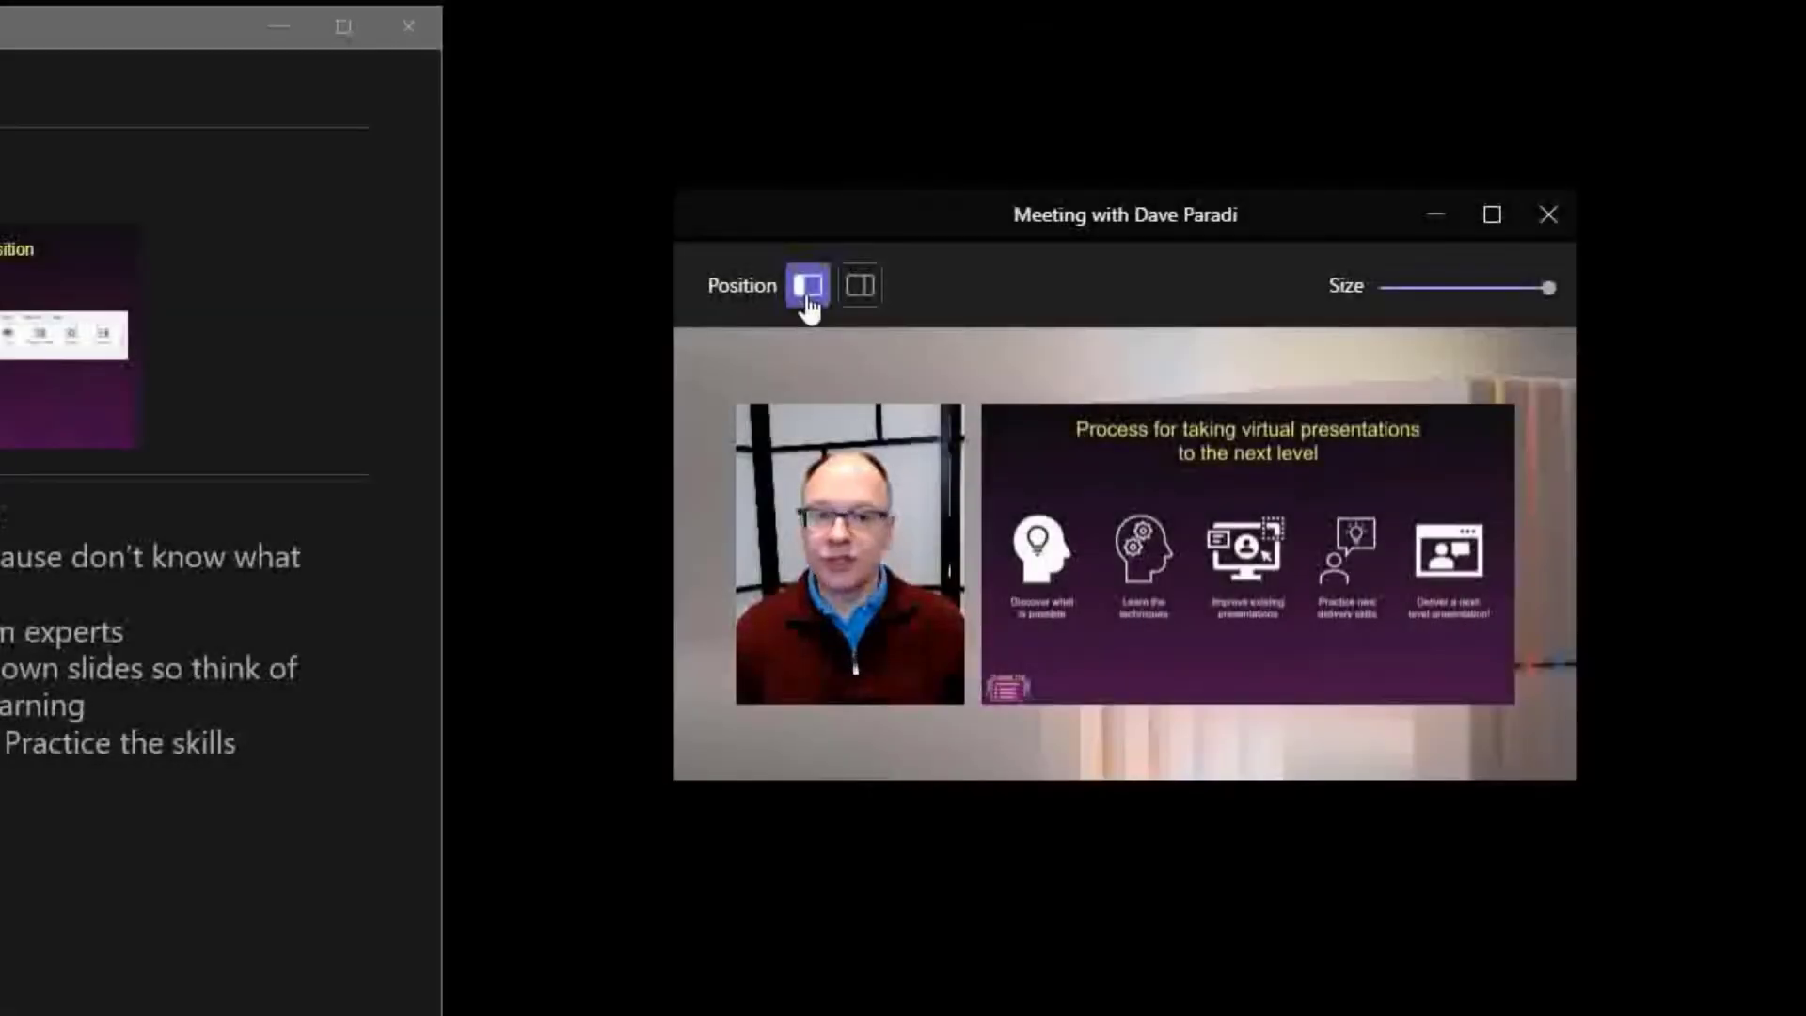
{"action": "mouse_move", "coordinate": [1411, 340]}
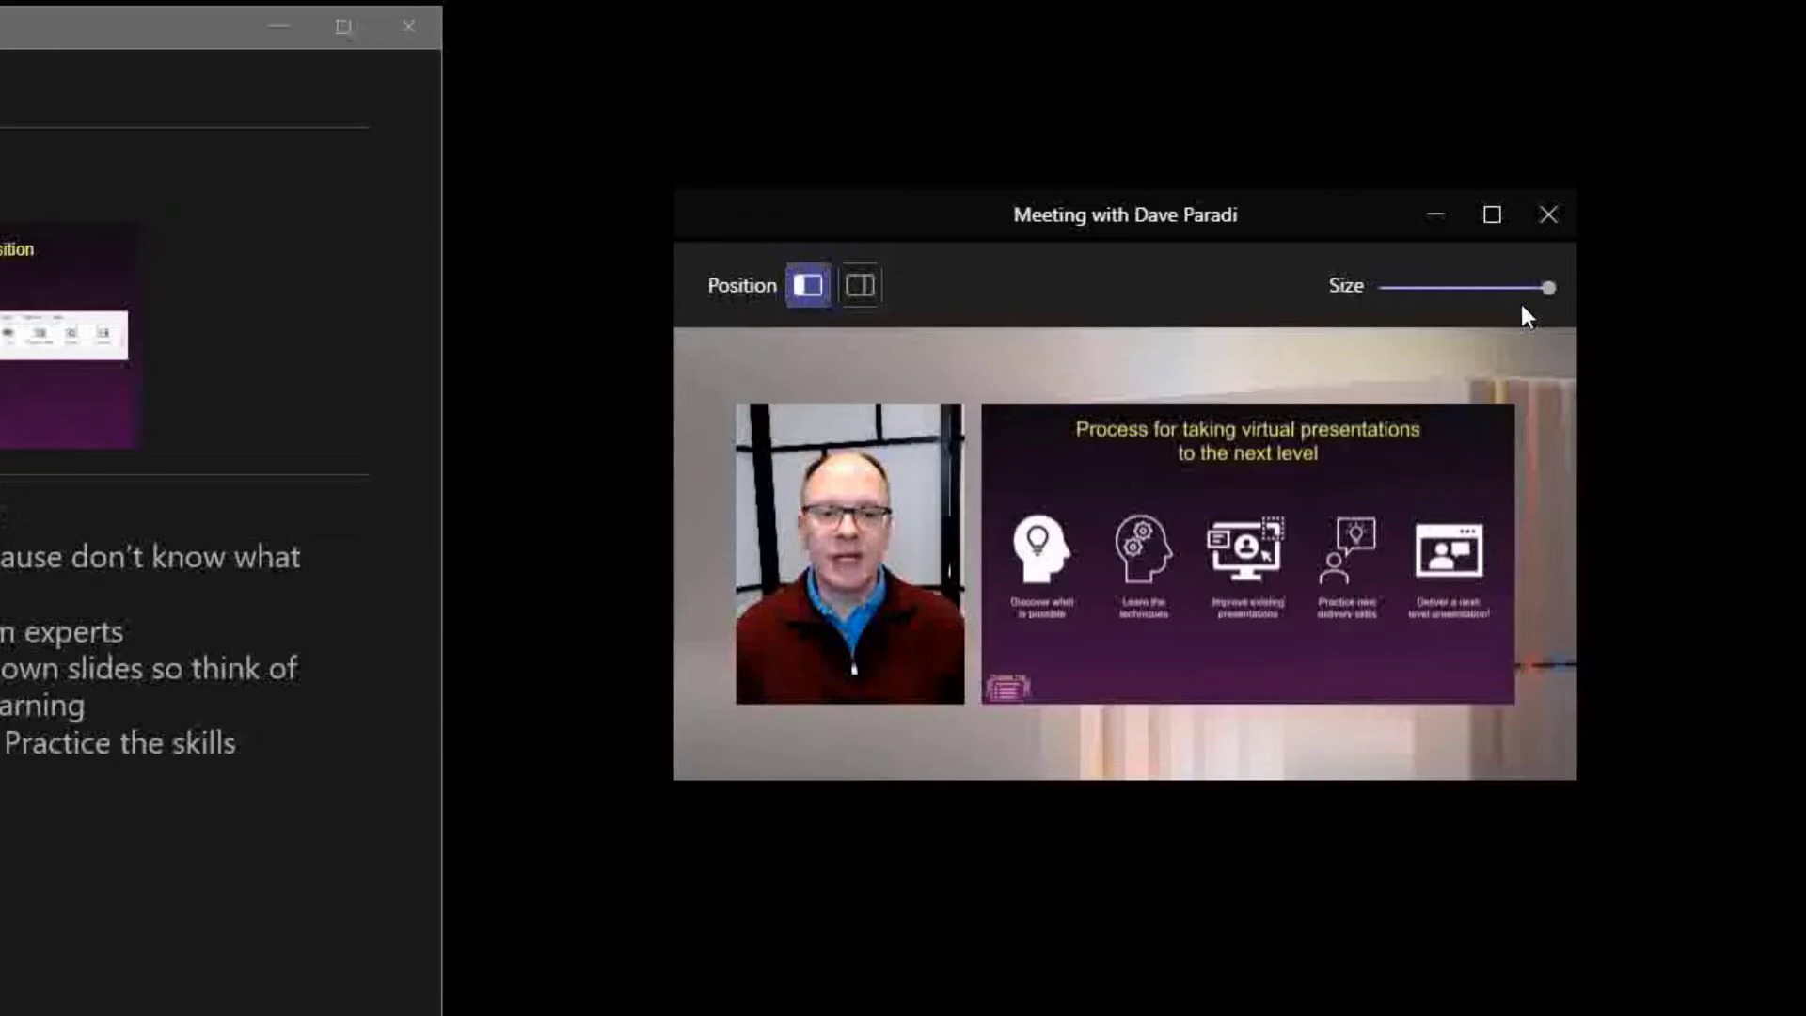
{"action": "mouse_move", "coordinate": [1453, 323]}
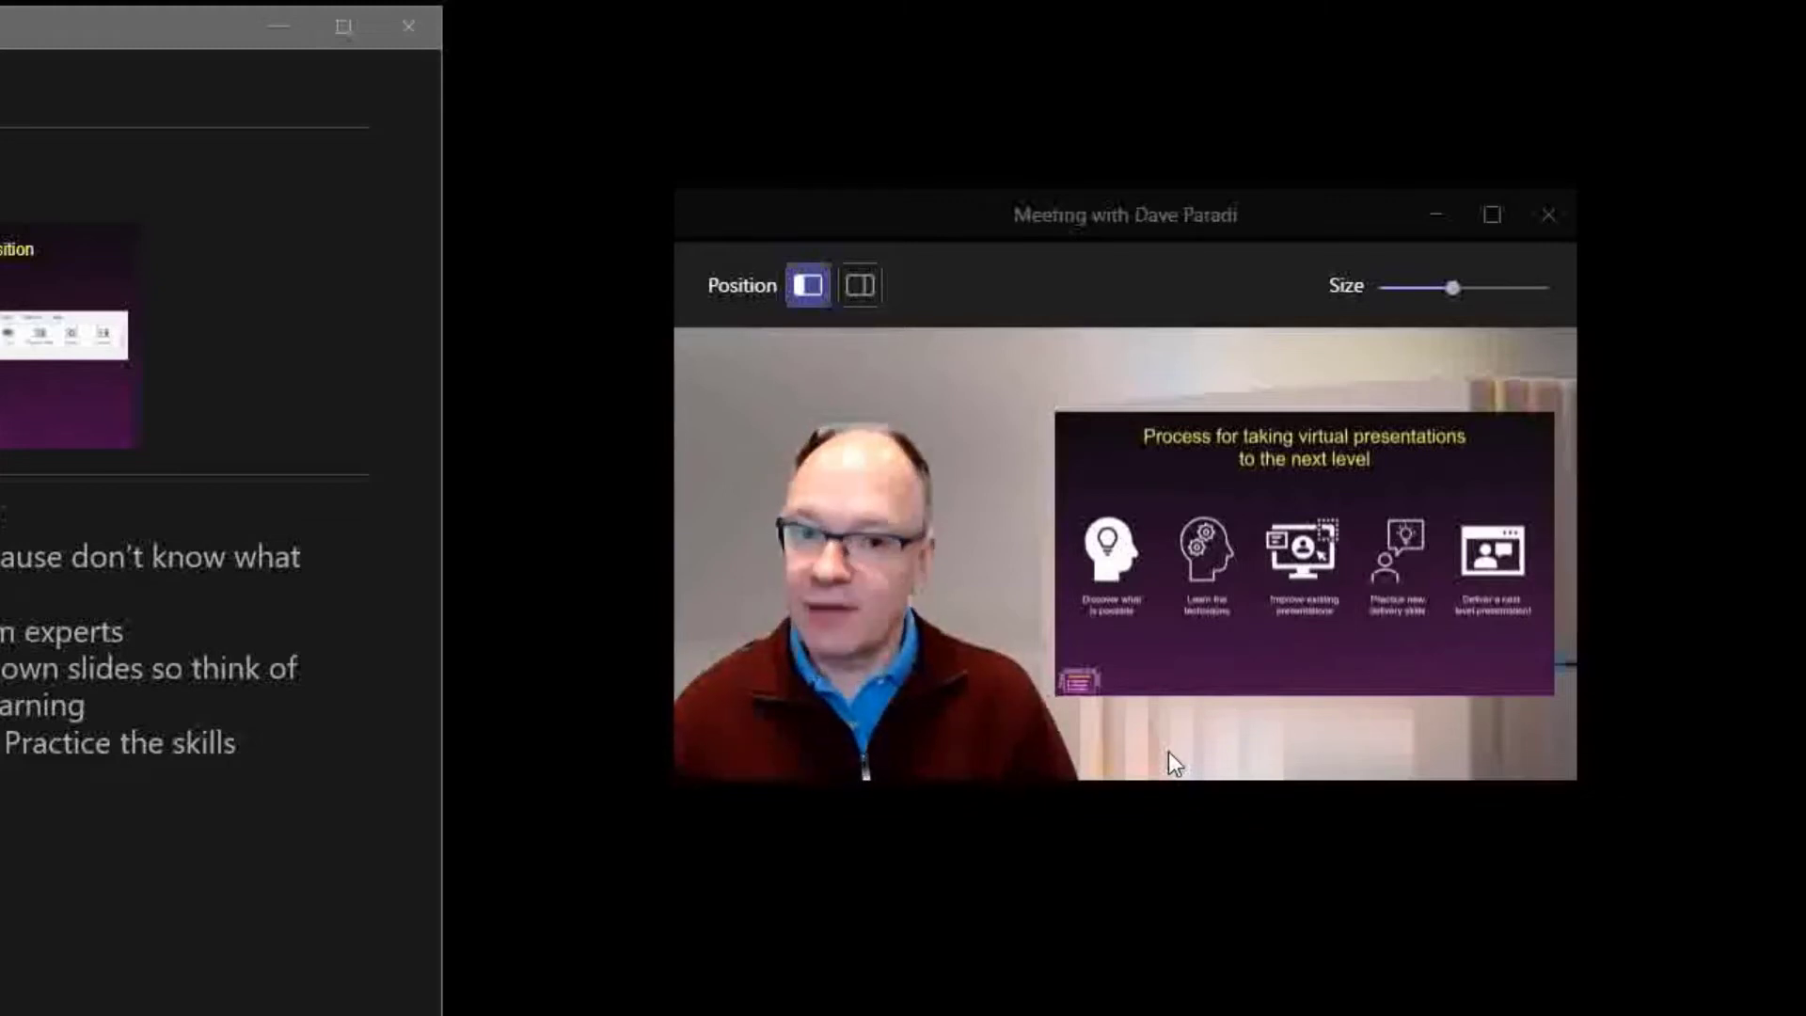
{"action": "mouse_move", "coordinate": [799, 410]}
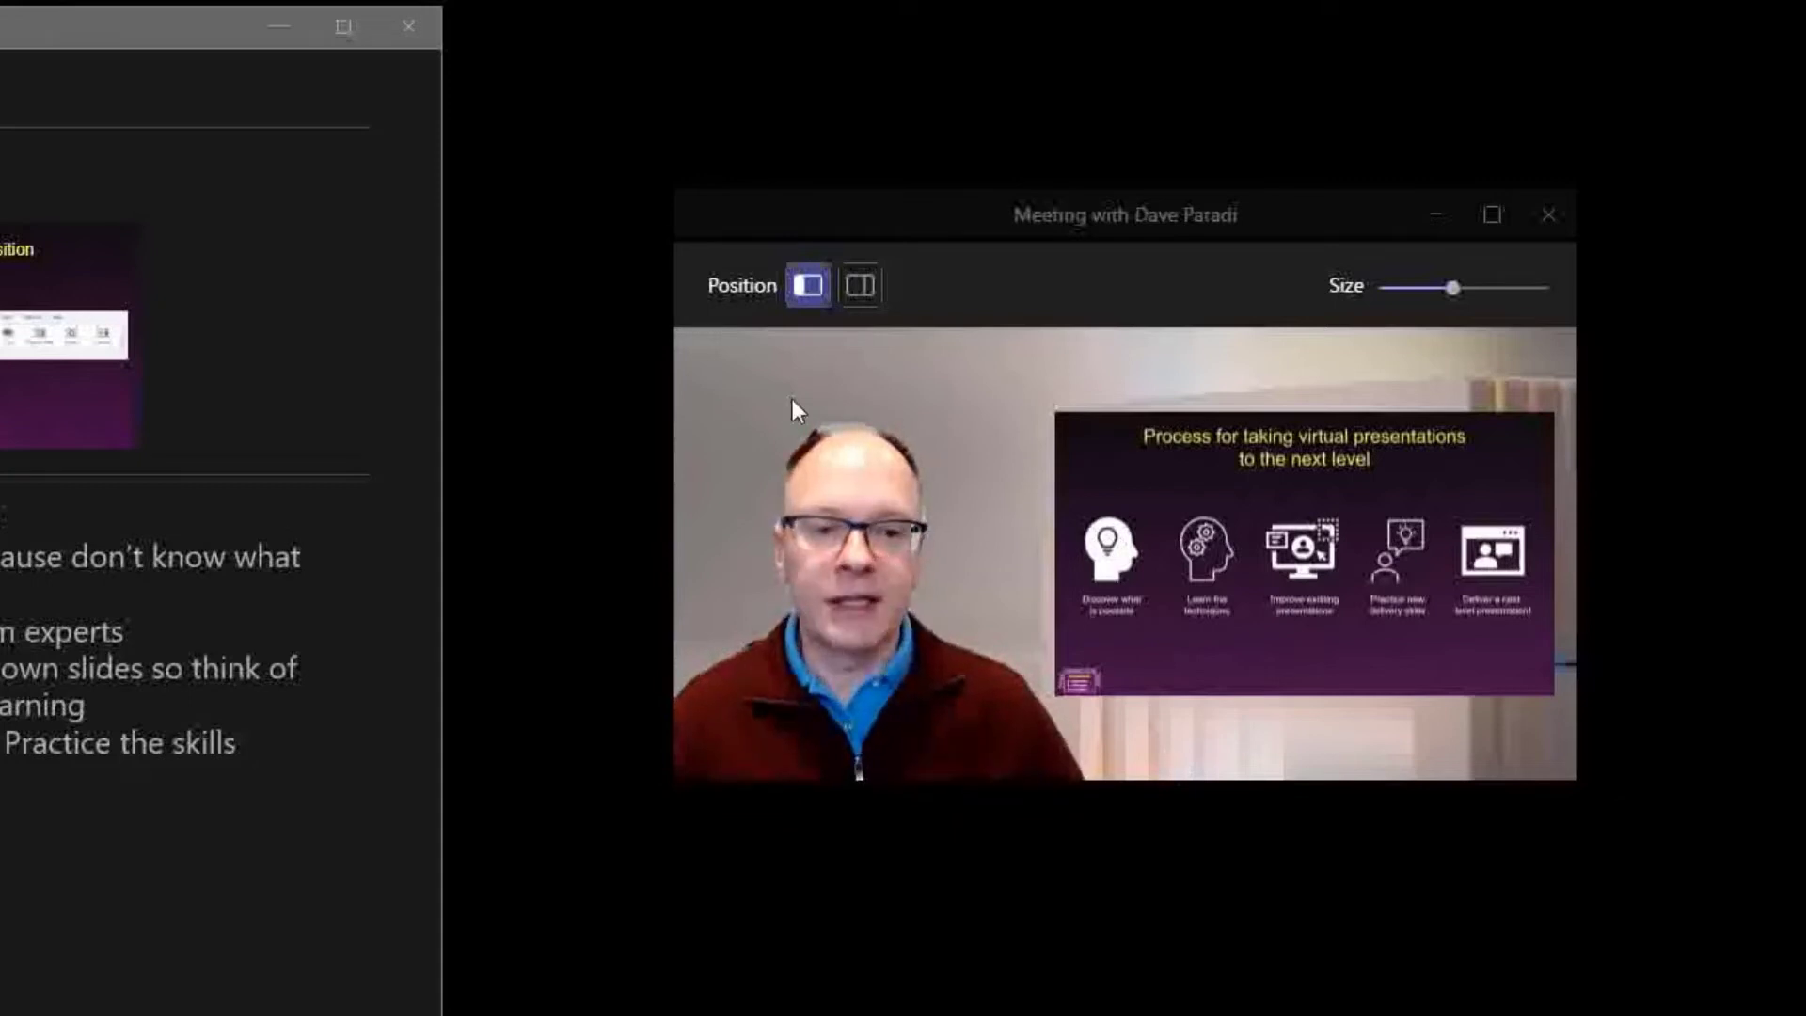
{"action": "left_click", "coordinate": [859, 284]}
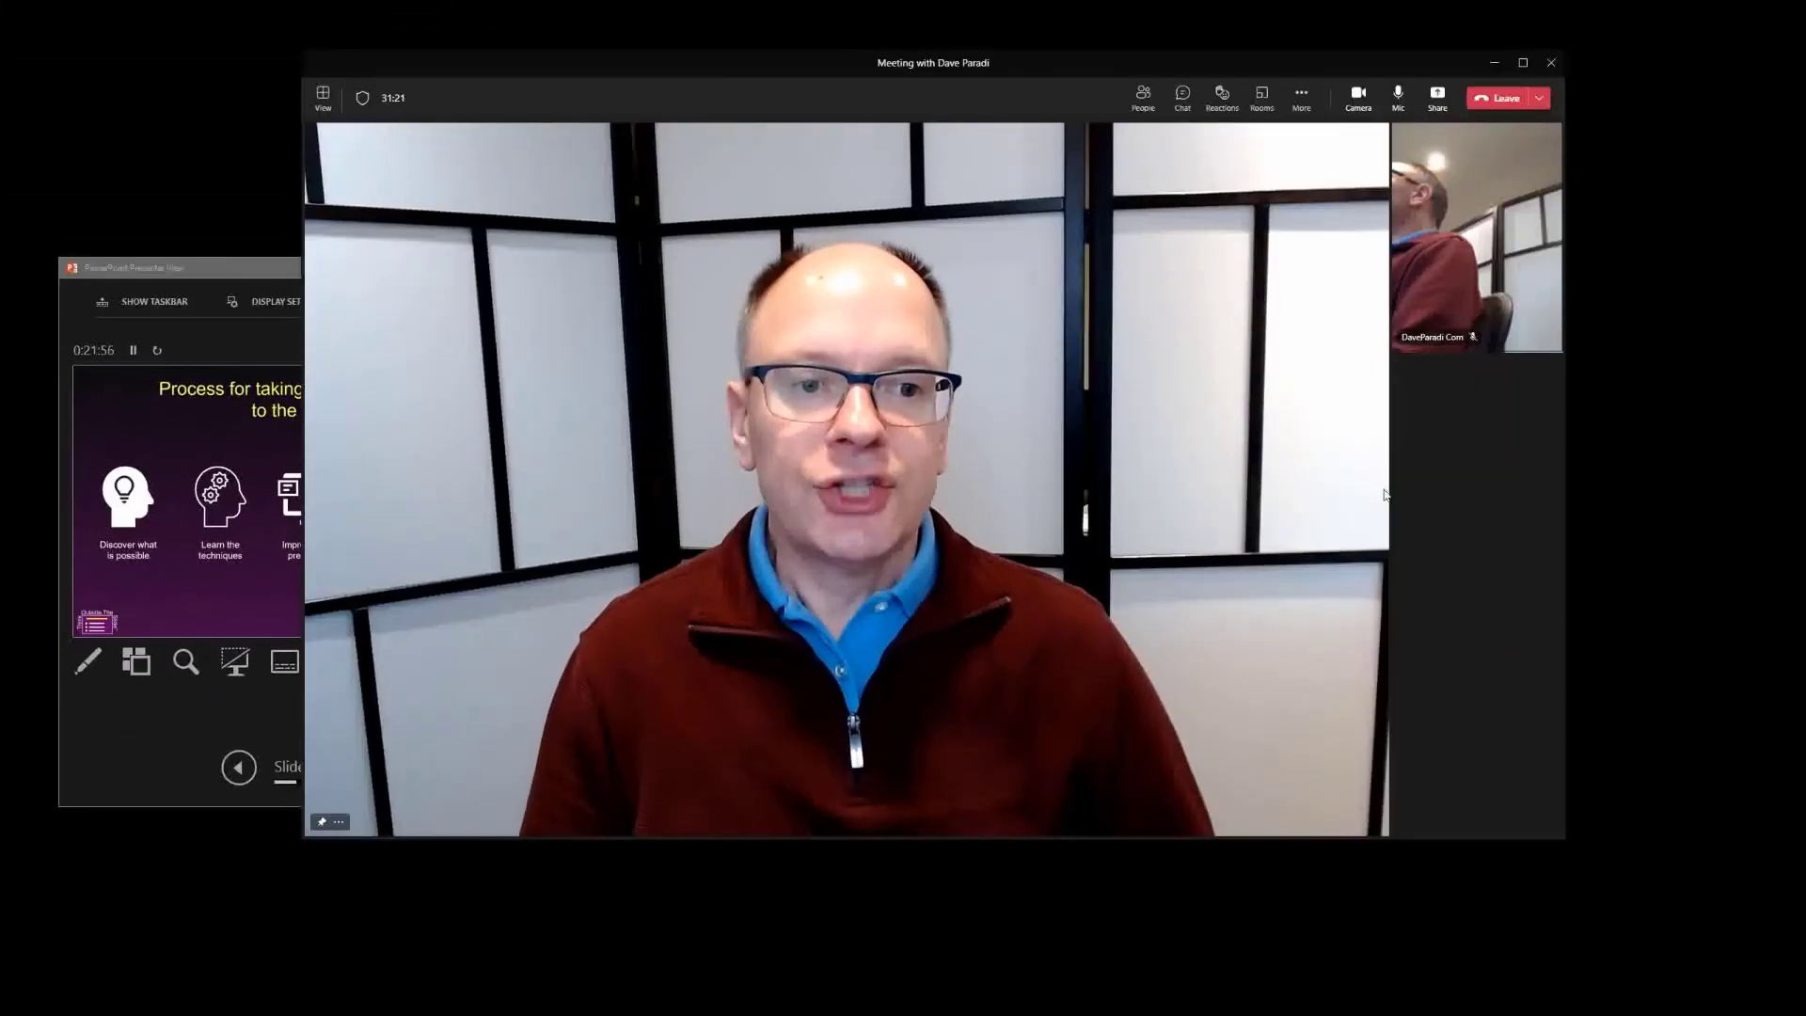
{"action": "mouse_move", "coordinate": [1458, 511]}
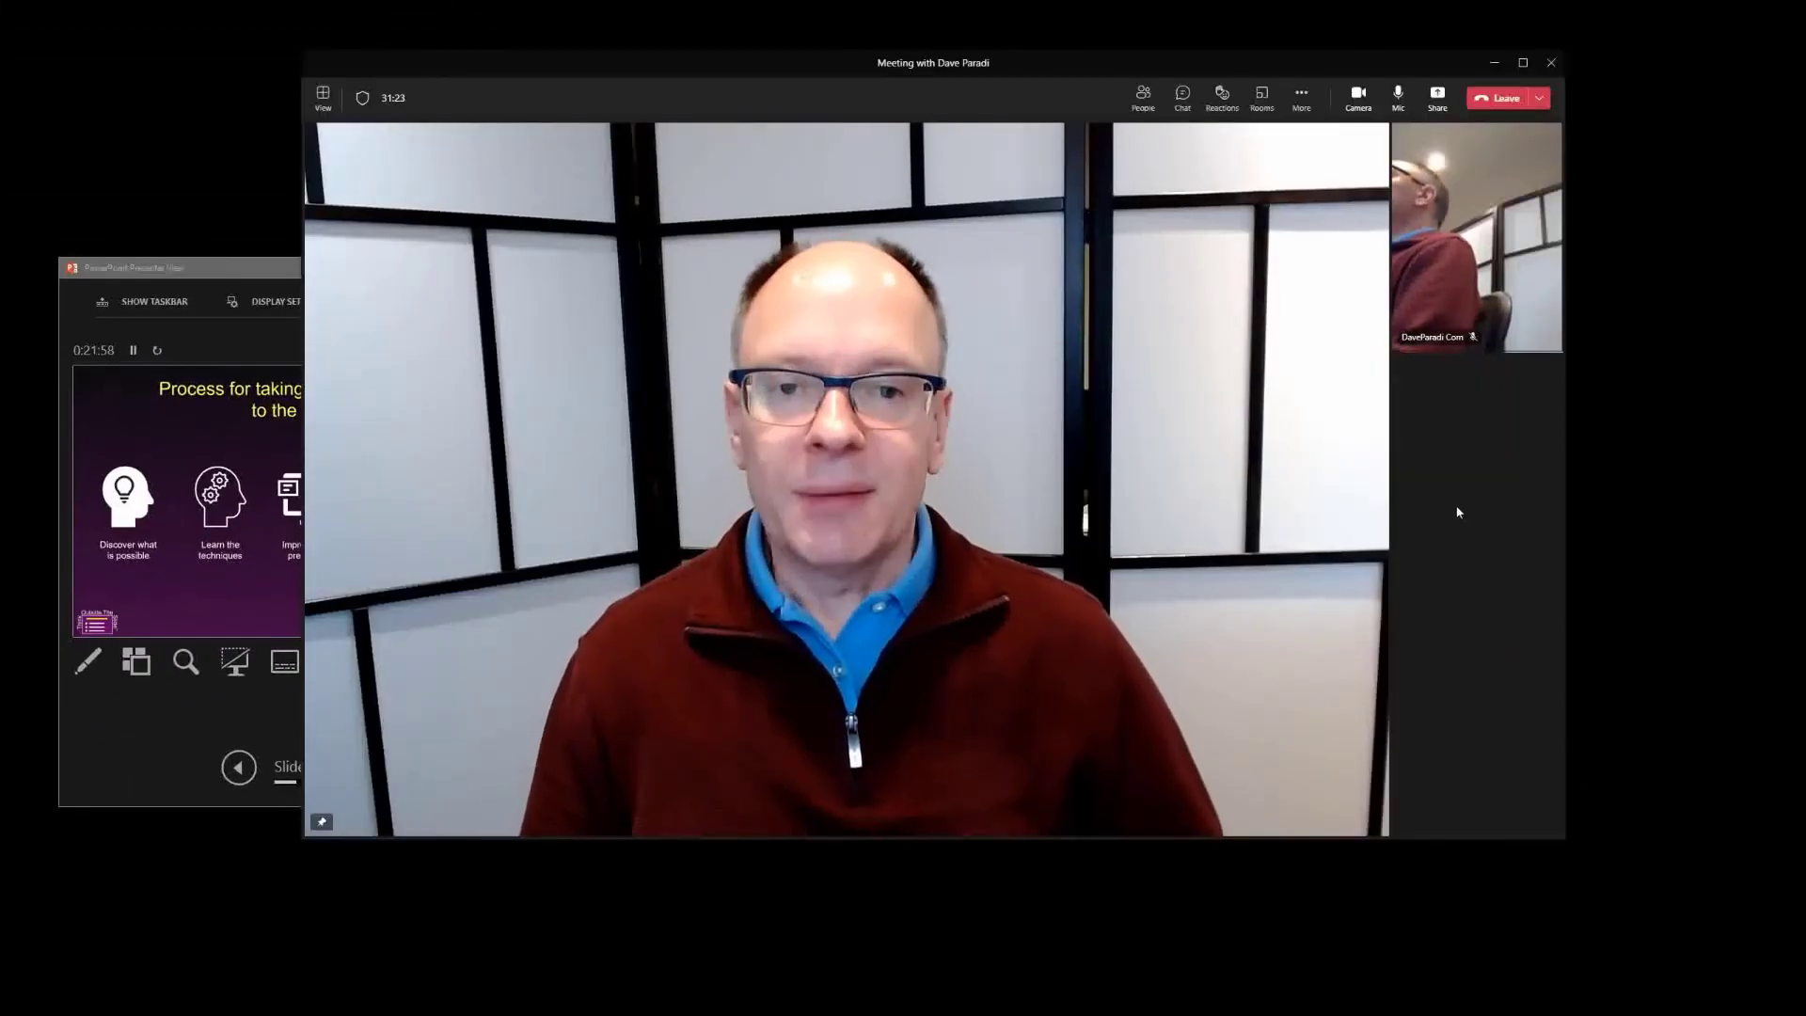